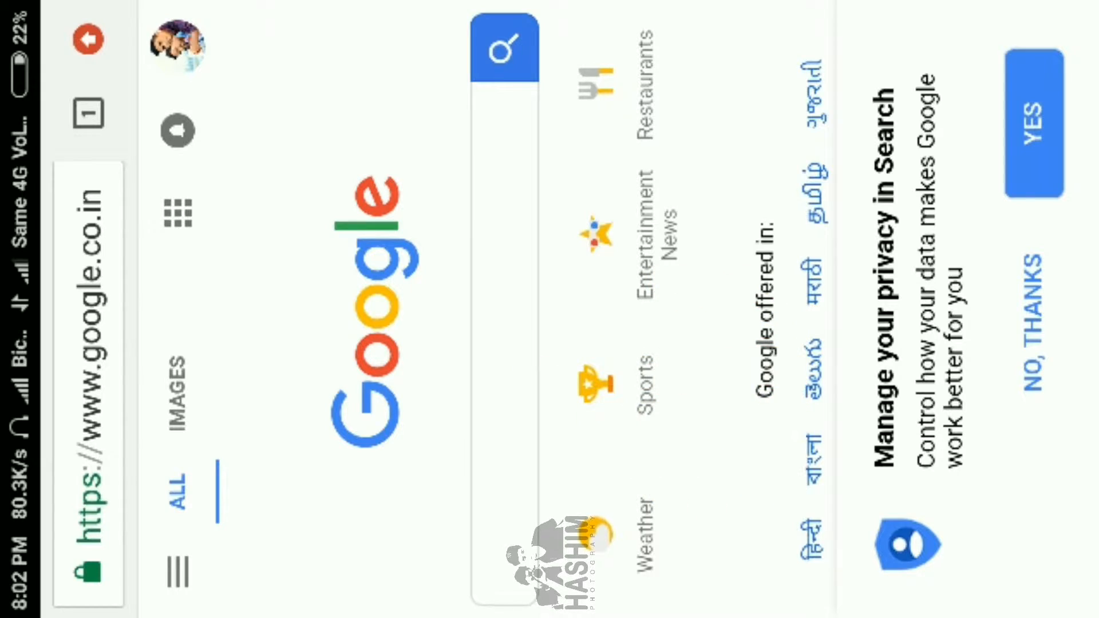
# Load lakport.nic.in in the Chrome address bar.
pyautogui.write('lakport.nic.in/ship_online_Us')
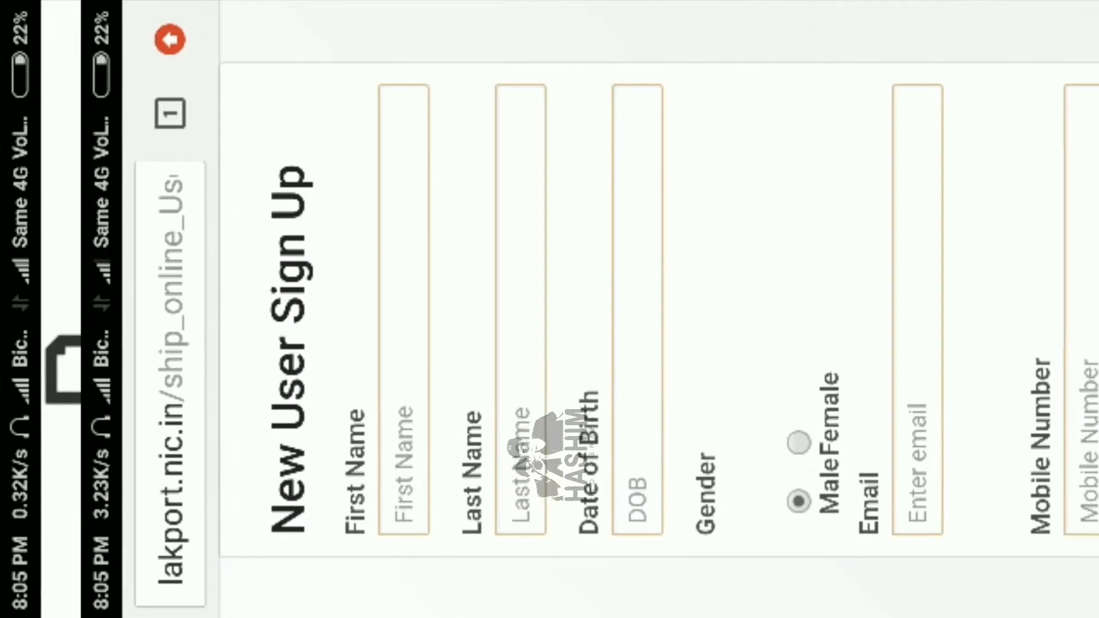
# Scroll through the New User Sign Up form.
pyautogui.hscroll(-3)
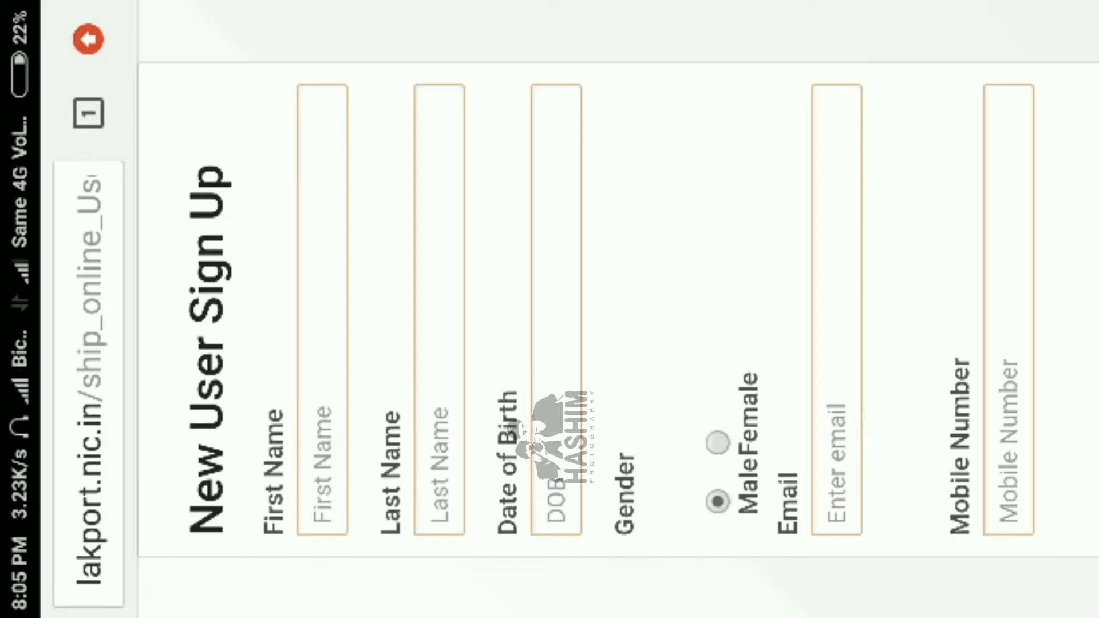
pyautogui.scroll(-3)
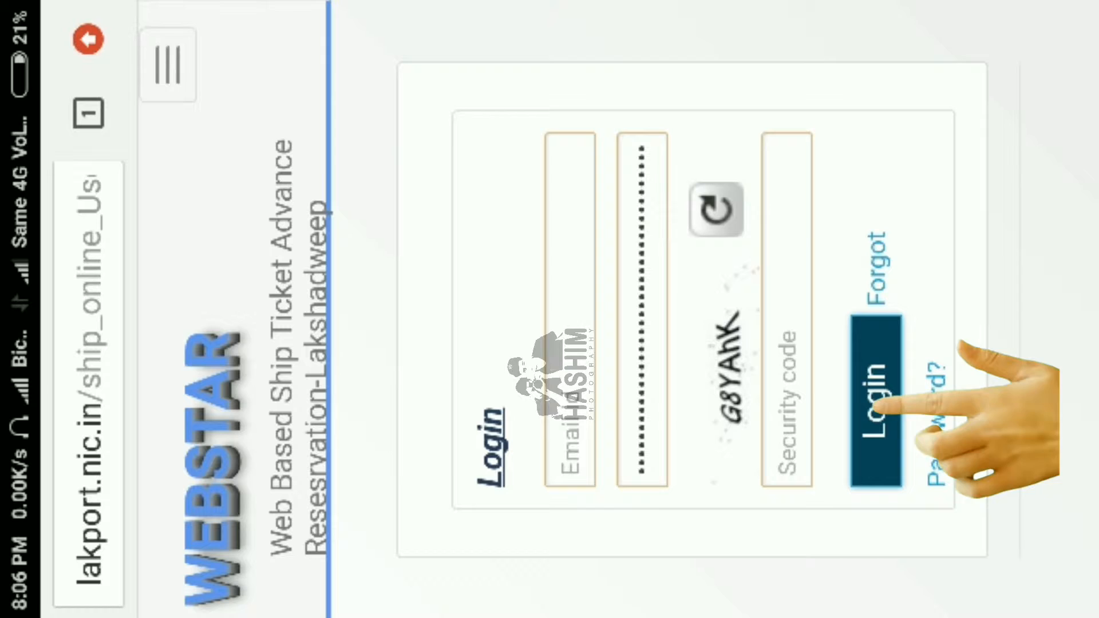
# Log in to the WEBSTAR reservation account.
pyautogui.click(872, 393)
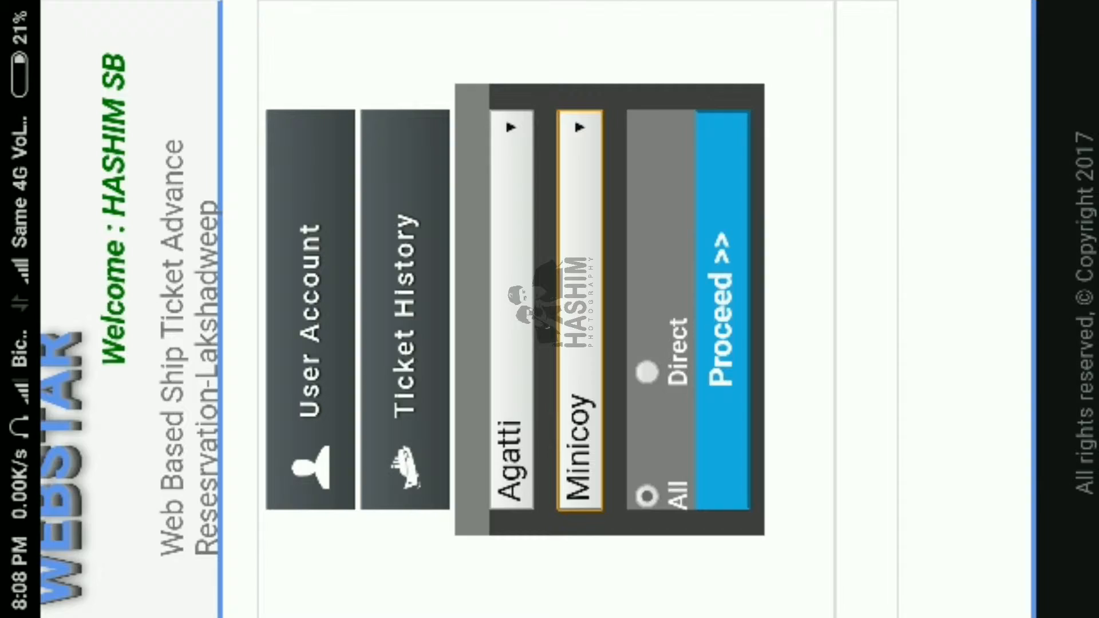
# Proceed with the Agatti to Minicoy voyage to reach the class list.
pyautogui.click(722, 294)
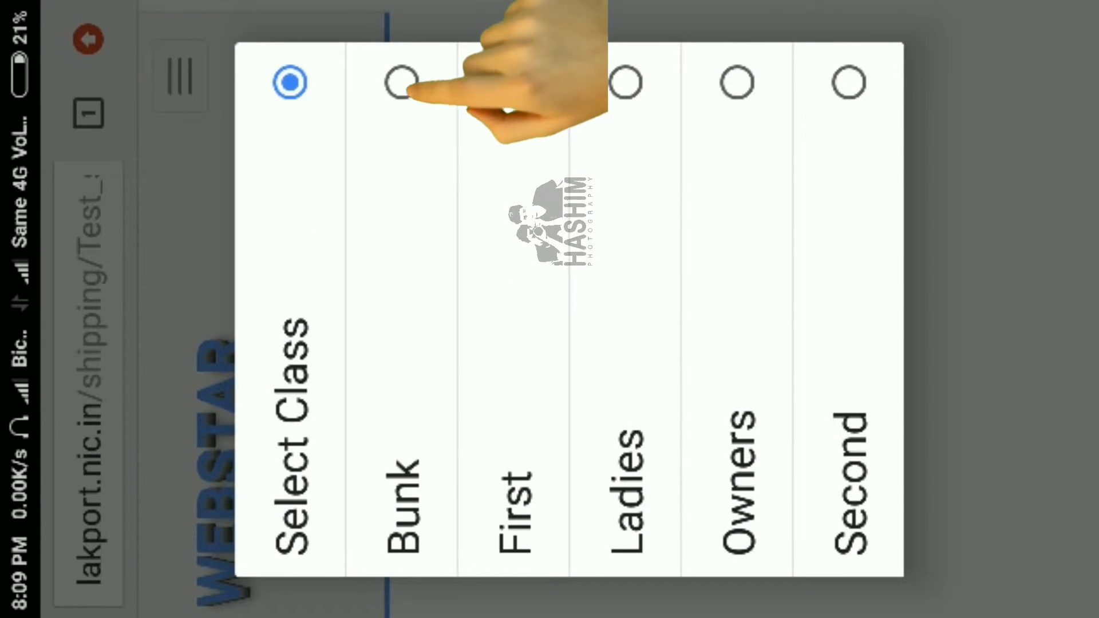
# Select Bunk as the travel class.
pyautogui.click(403, 82)
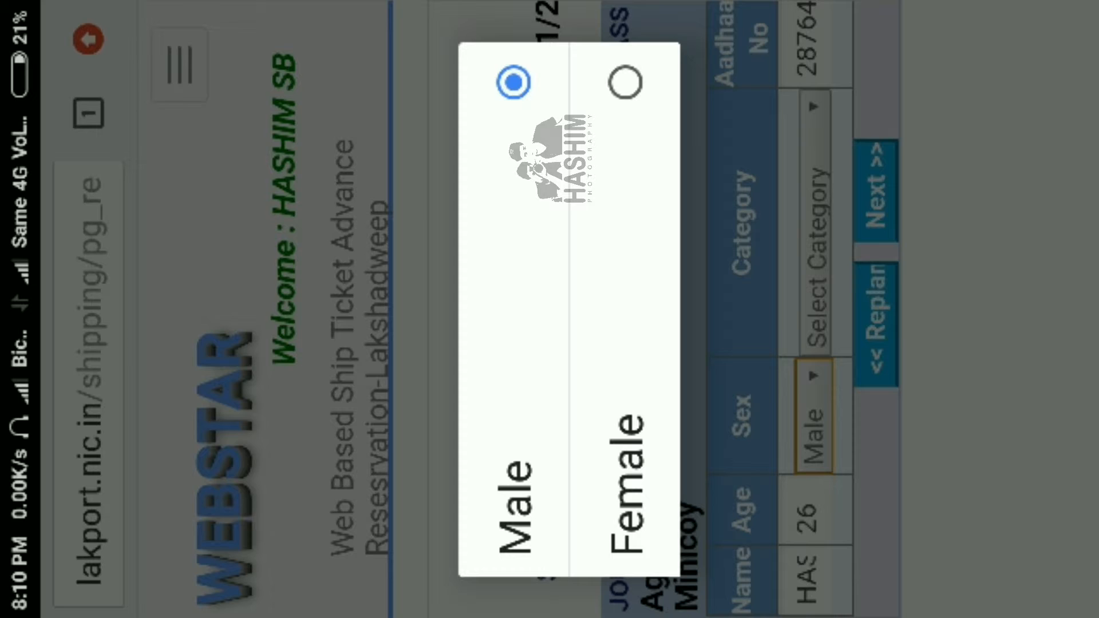
# Set sex to Male and category to Islander, then submit to see the ₹170.00 total.
pyautogui.click(514, 82)
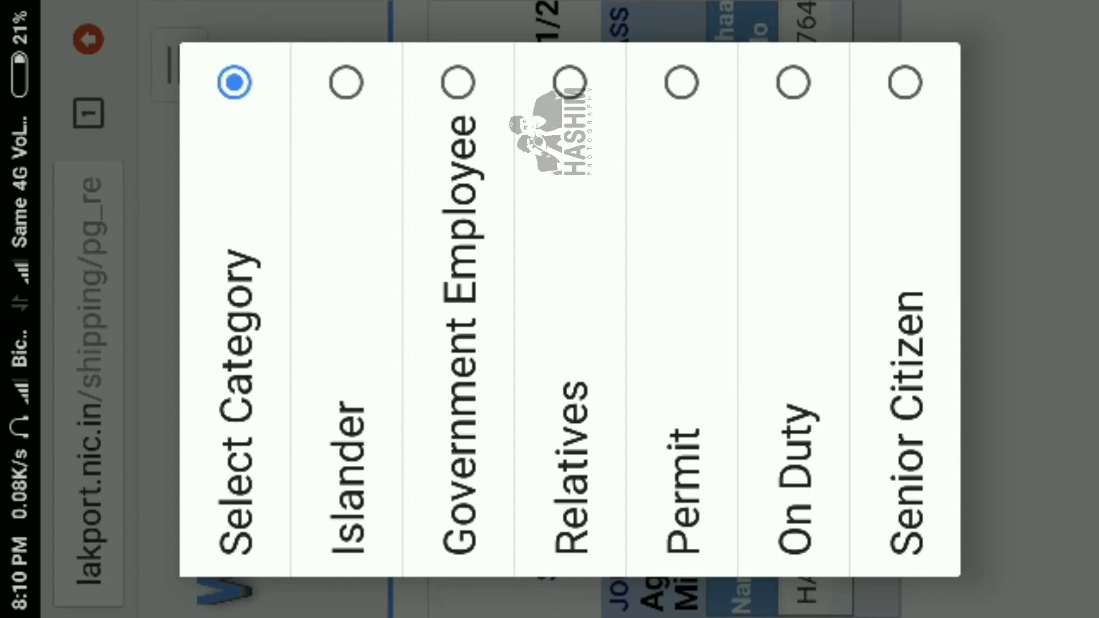
pyautogui.click(346, 81)
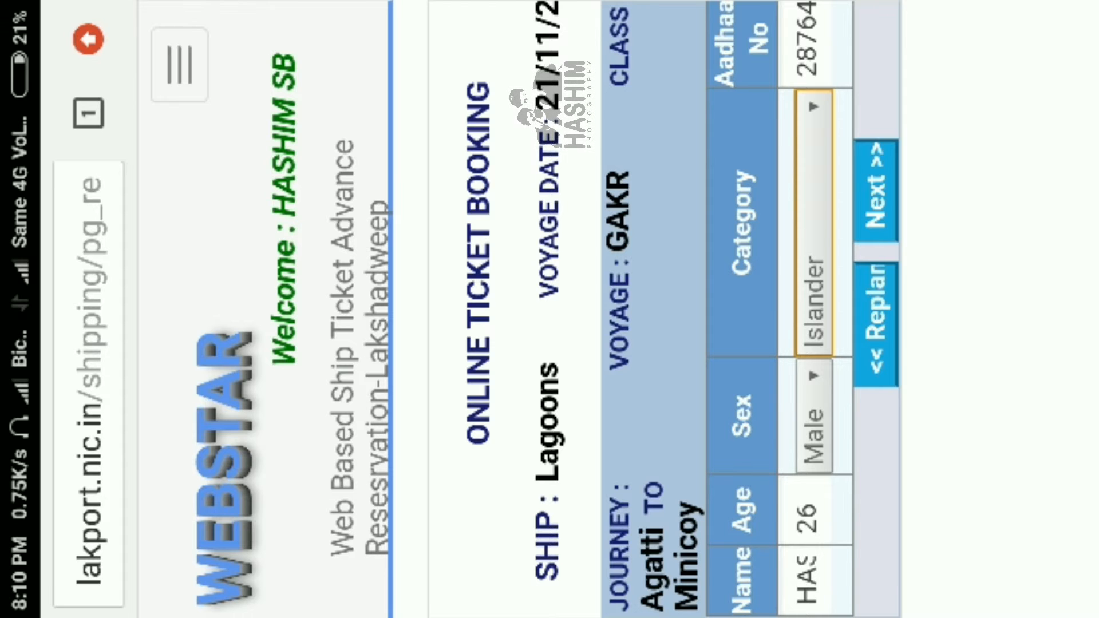
pyautogui.click(873, 189)
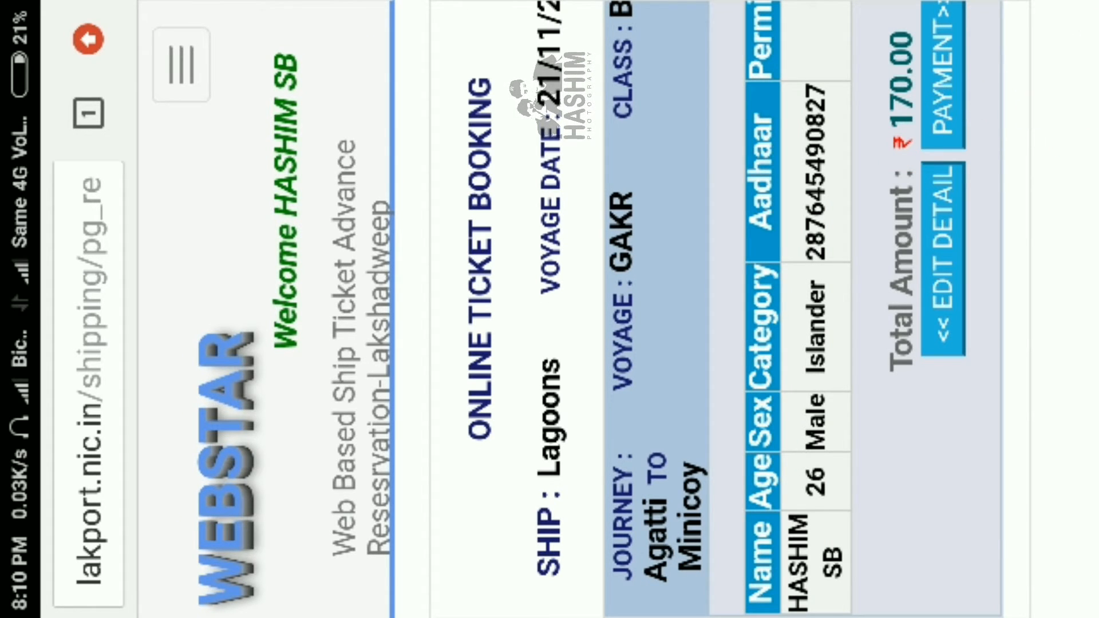